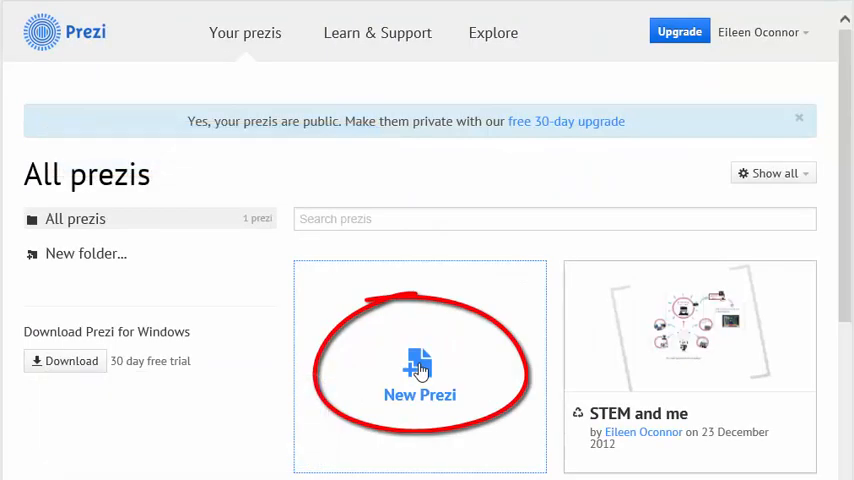
Browse the template chooser for a new prezi and start a blank prezi.
left_click(419, 370)
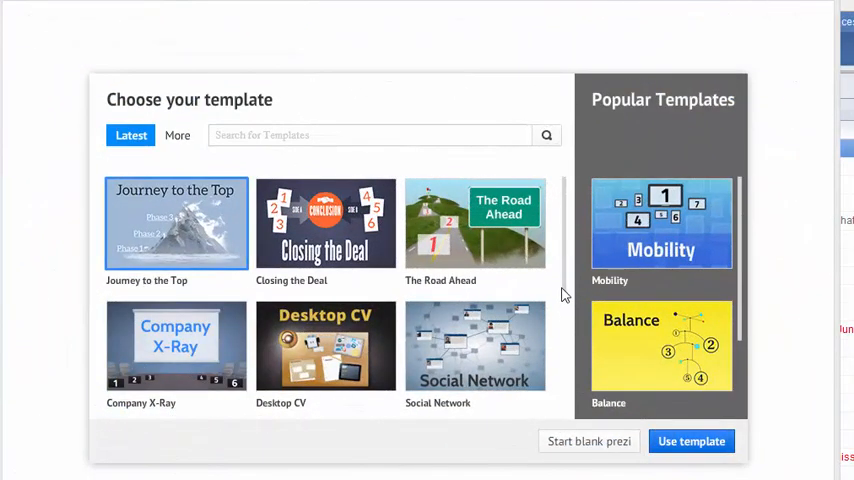
scroll("down", 3)
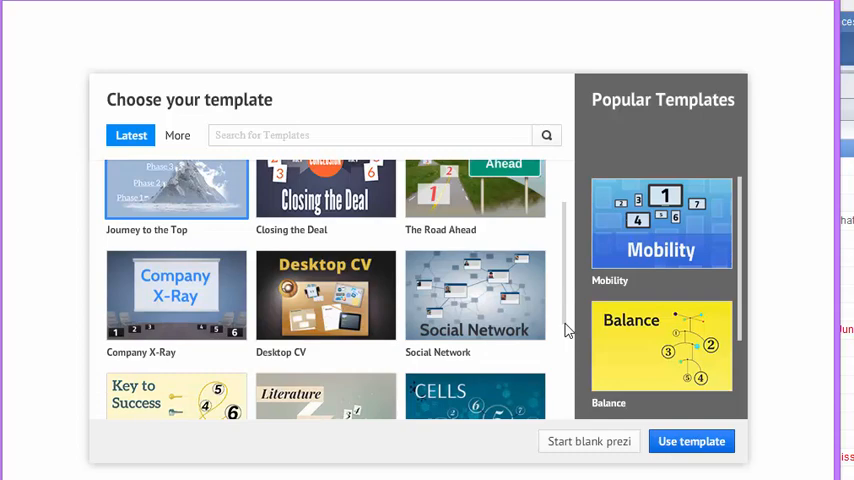
scroll("down", 3)
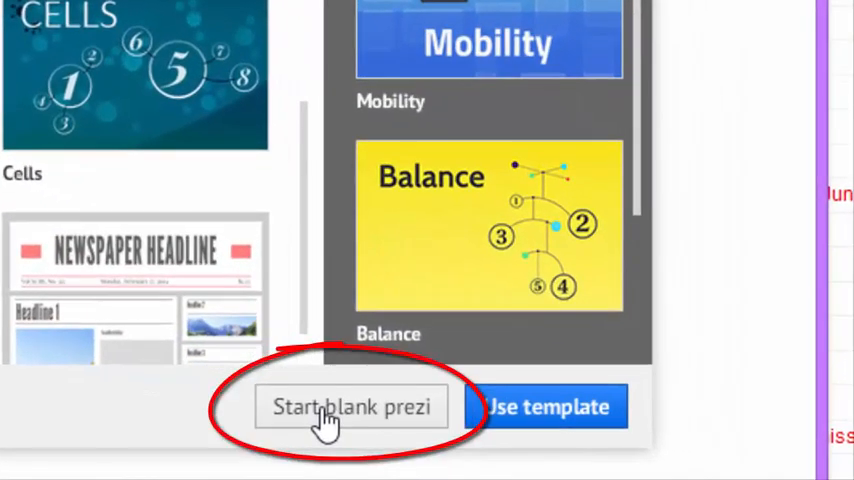
left_click(350, 407)
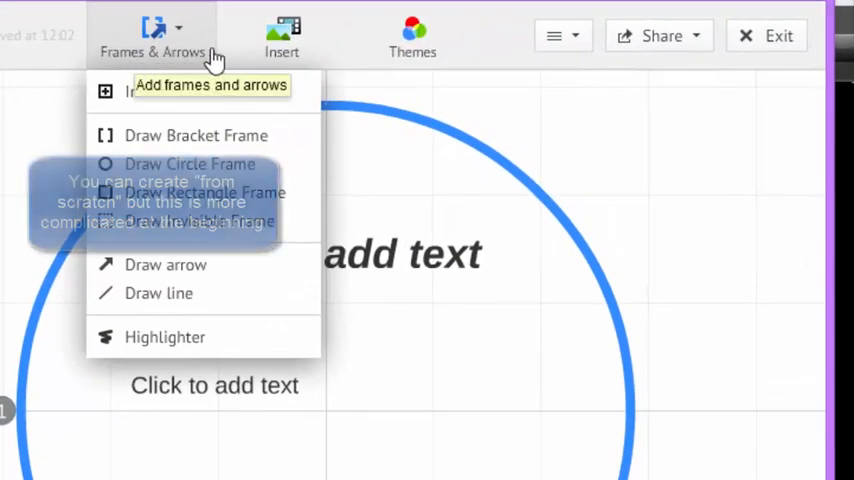
left_click(282, 35)
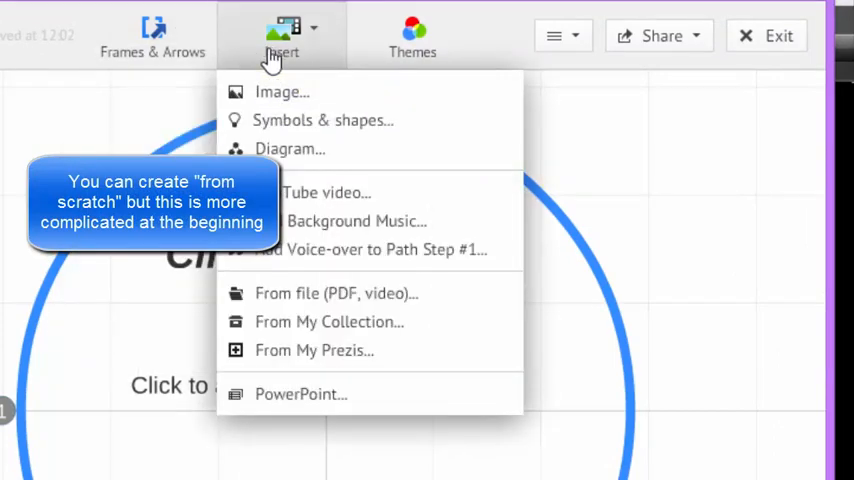
mouse_move(380, 50)
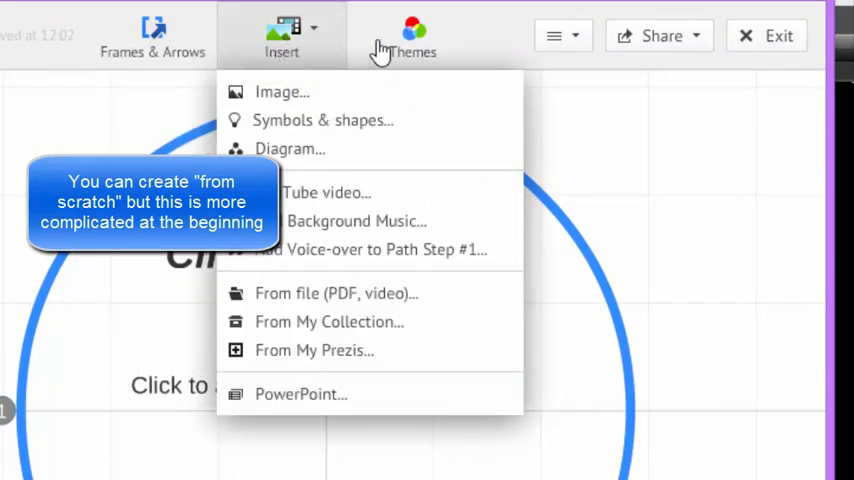
left_click(412, 37)
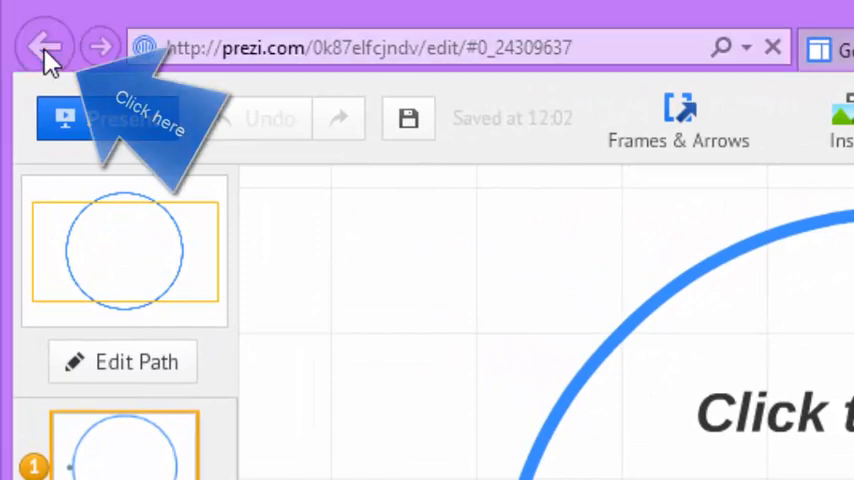
Go back twice to the template chooser and pick the Desktop CV template.
left_click(44, 47)
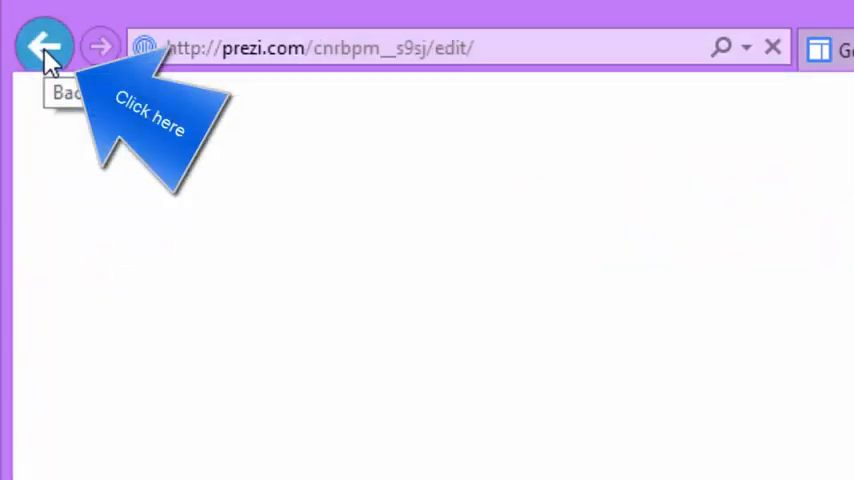
left_click(45, 47)
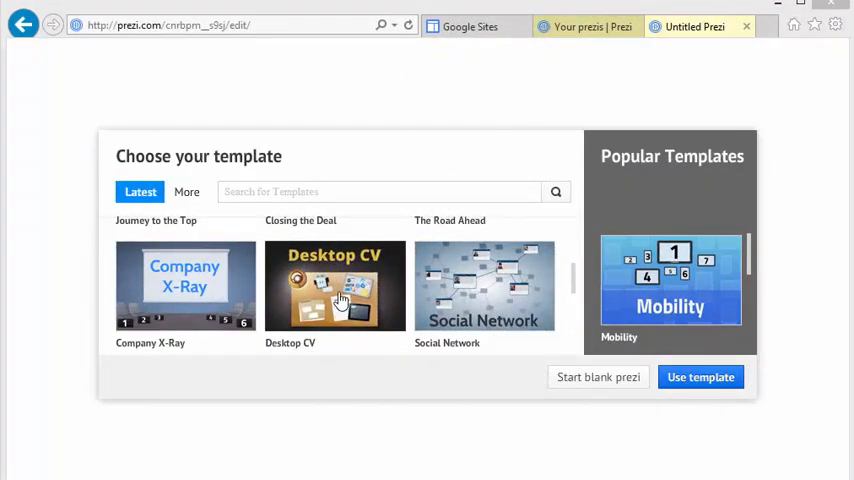
left_click(334, 285)
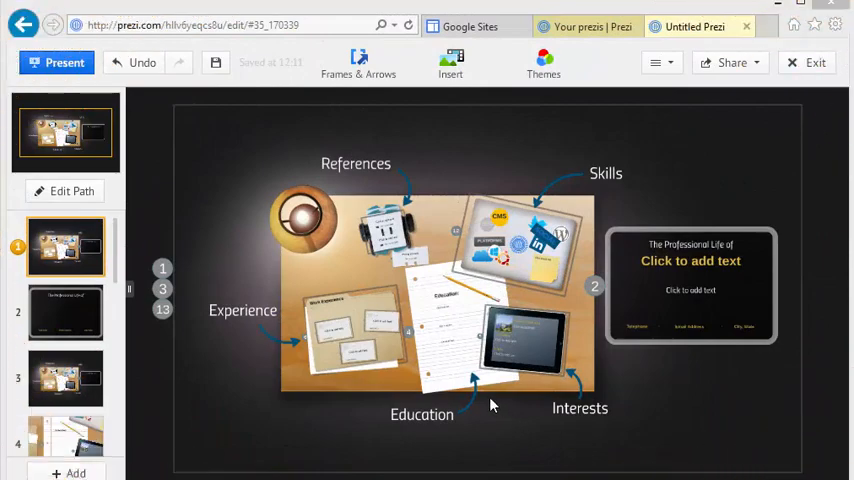
mouse_move(238, 190)
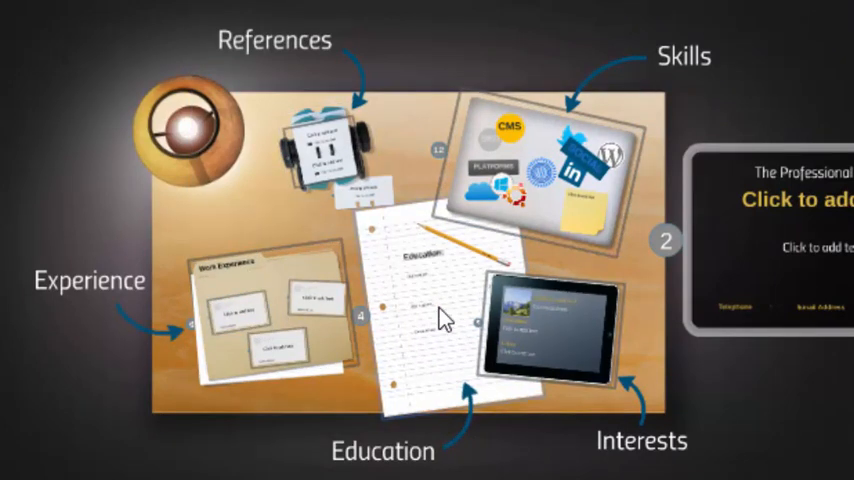
Select the Interests tablet frame on the Desktop CV desk.
left_click(445, 320)
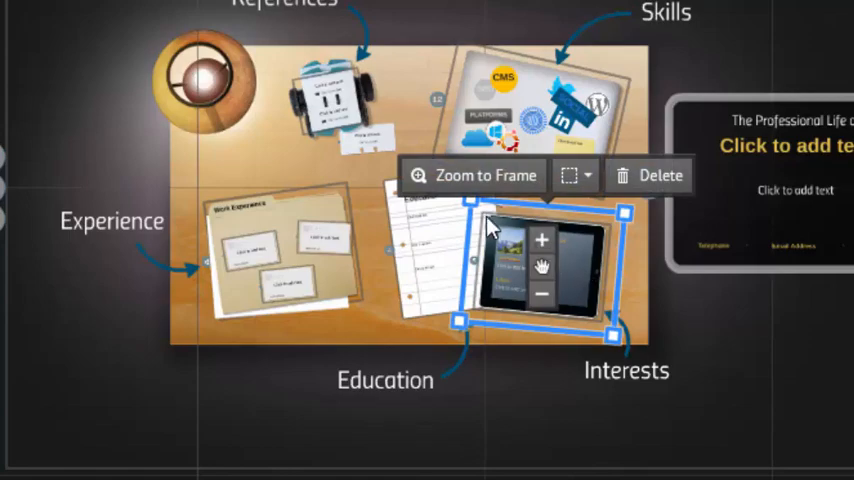
mouse_move(486, 175)
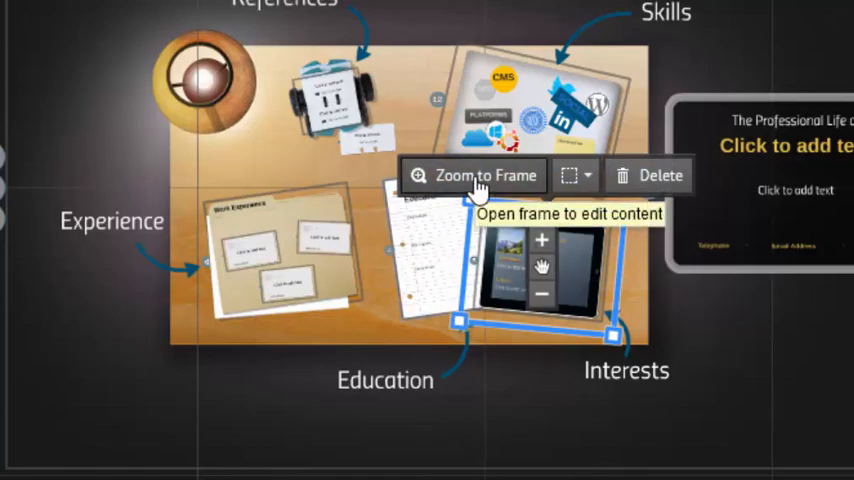
Zoom into the Interests tablet and type "My own activities" beside the mountain photo.
left_click(485, 175)
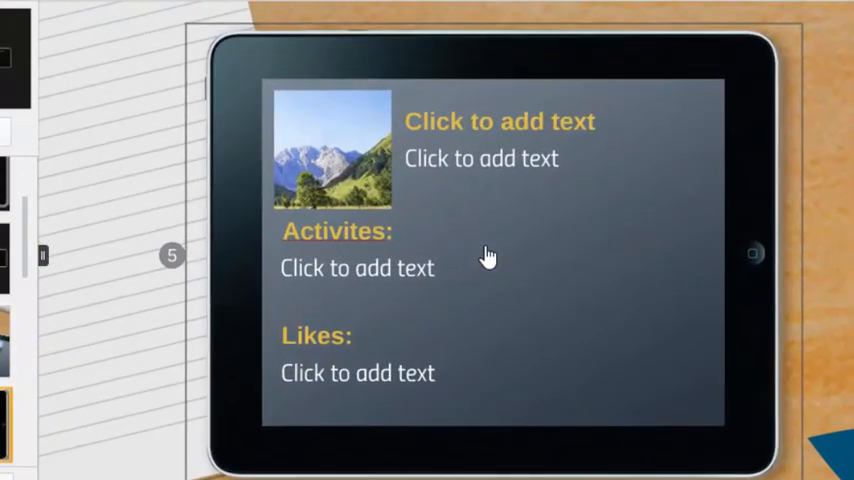
left_click(500, 158)
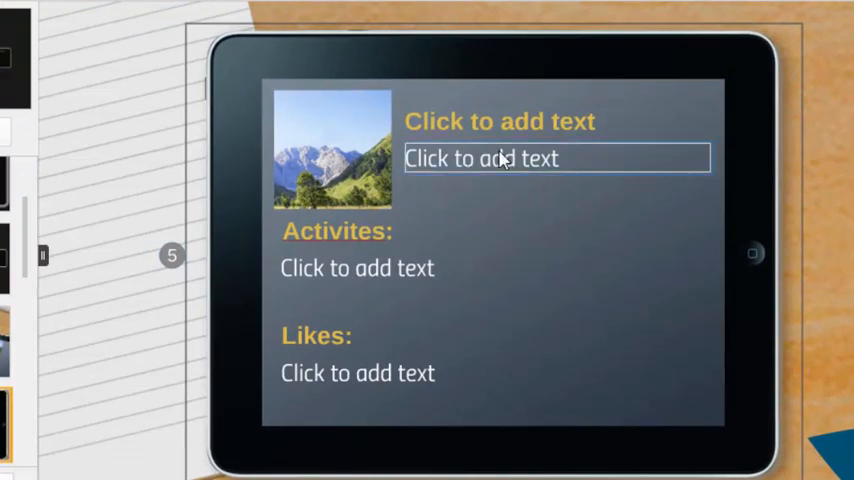
left_click(500, 158)
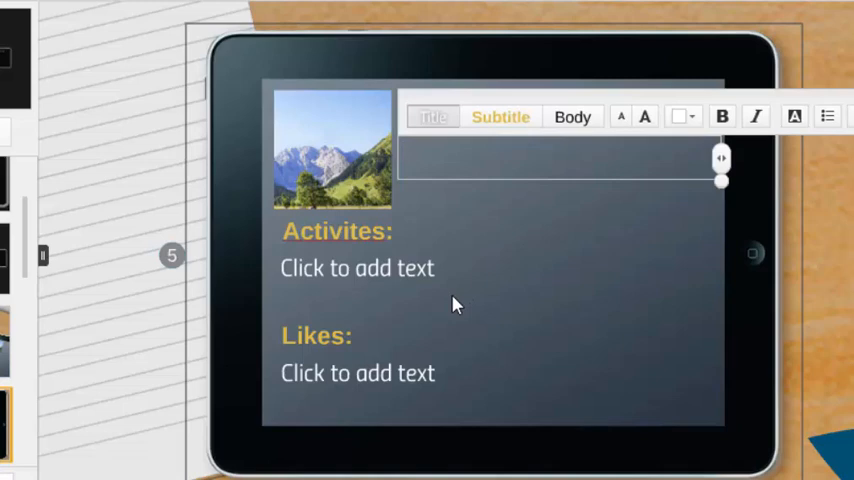
type("My o")
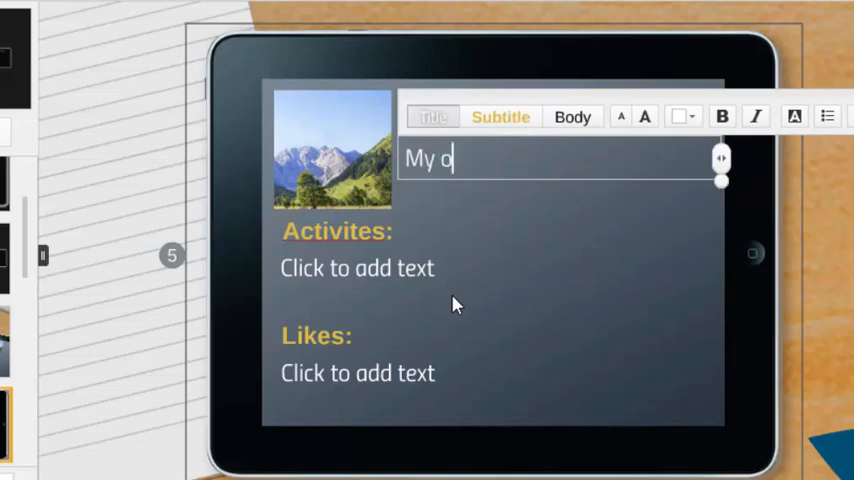
type("wn acti")
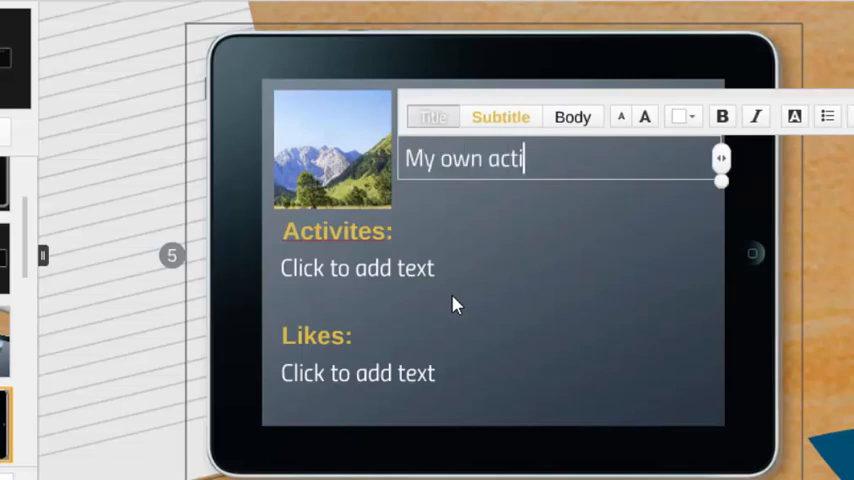
type("vie")
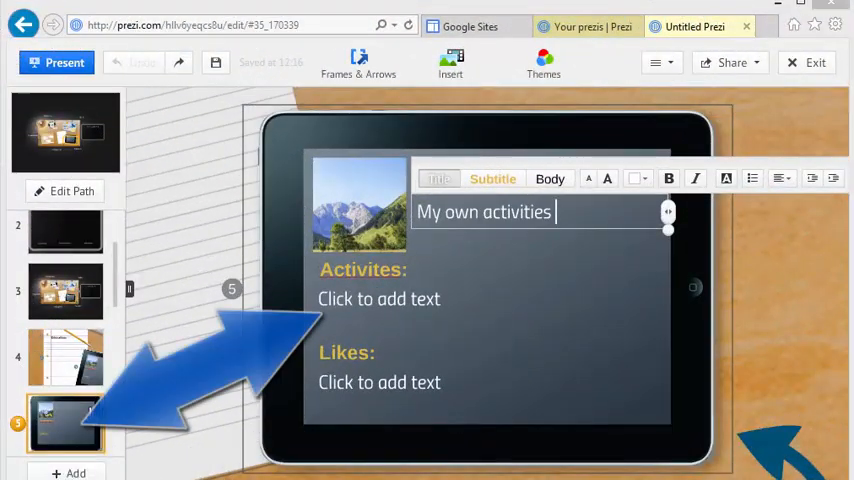
mouse_move(65, 430)
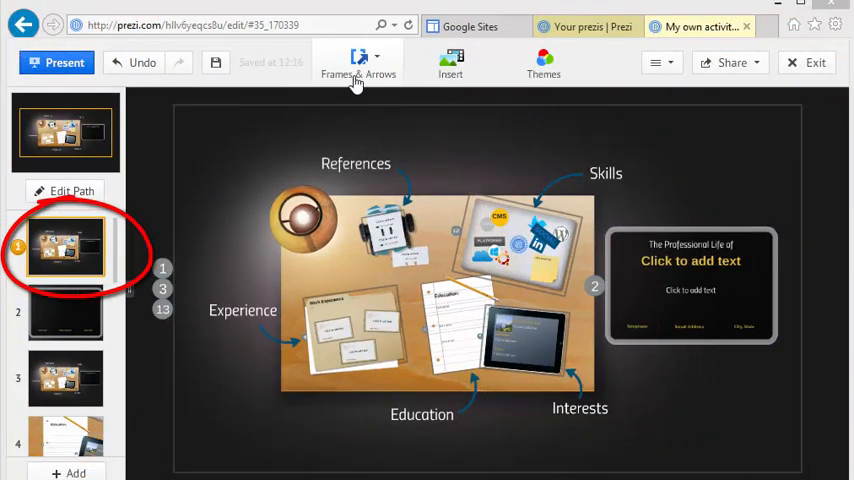
Browse the Frames & Arrows and Insert menus, then close the Insert list.
left_click(357, 67)
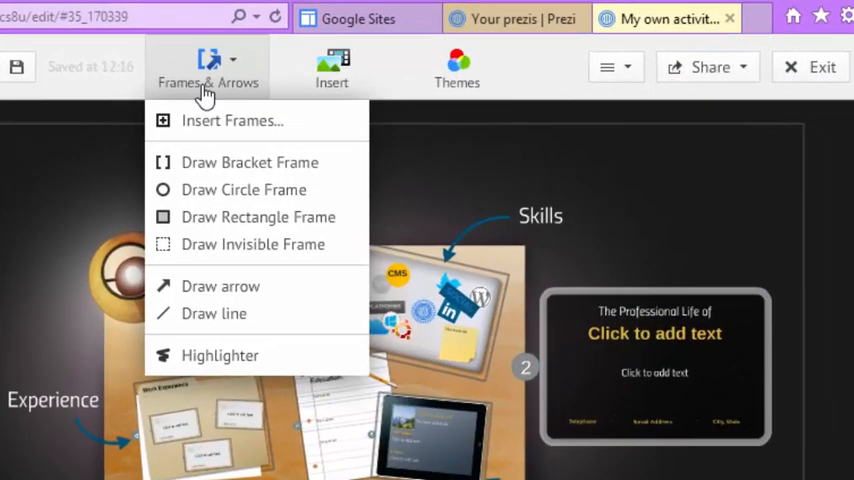
left_click(332, 70)
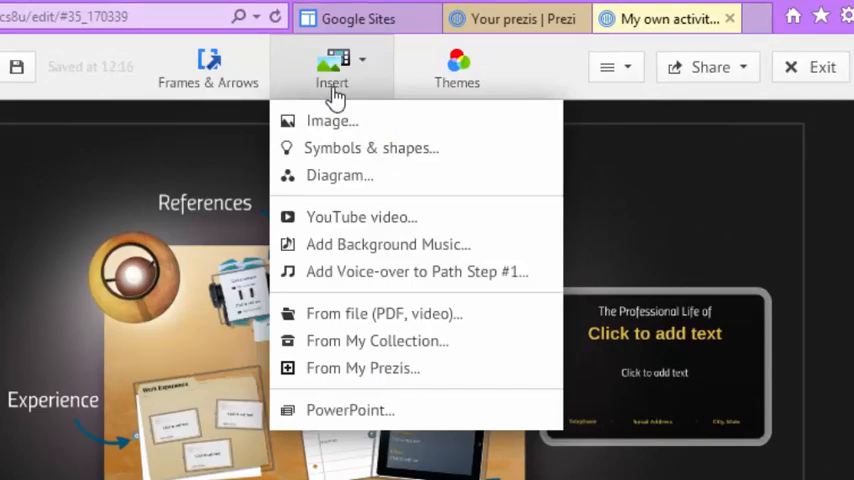
left_click(457, 70)
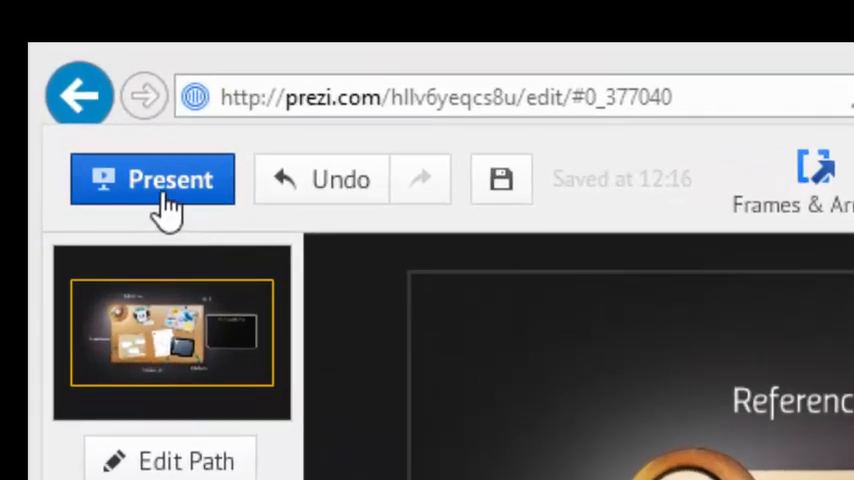
mouse_move(169, 180)
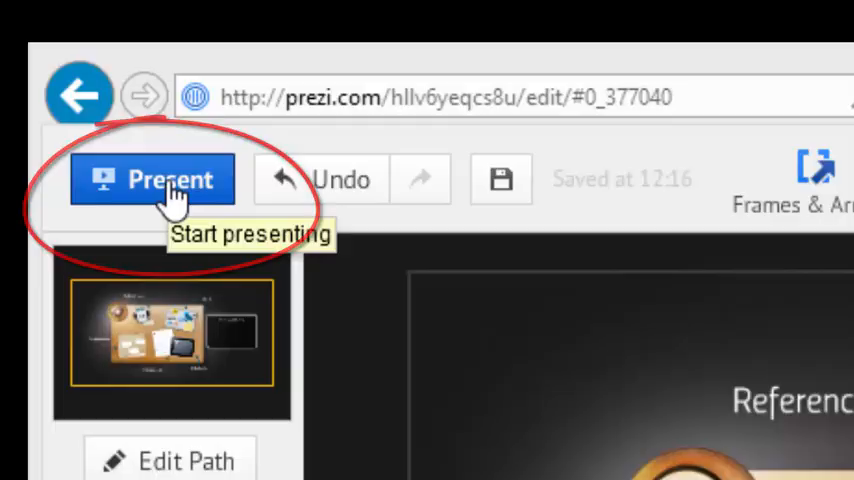
Present the Desktop CV prezi and allow full screen.
left_click(152, 179)
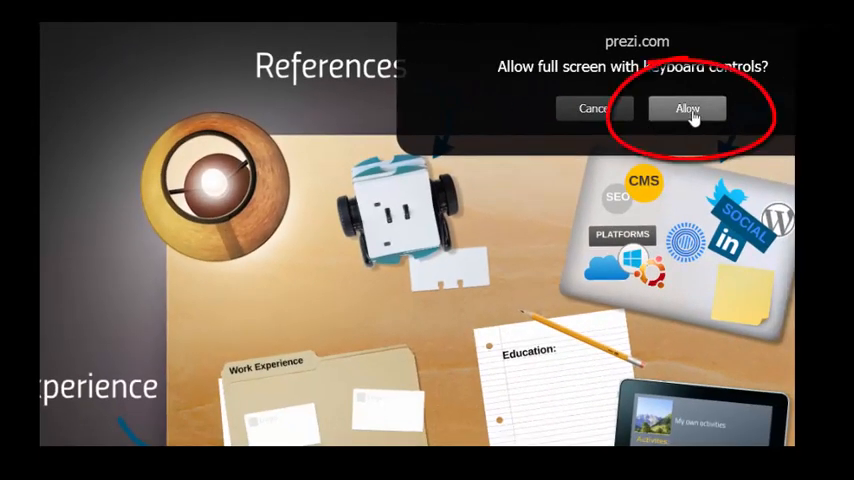
left_click(687, 108)
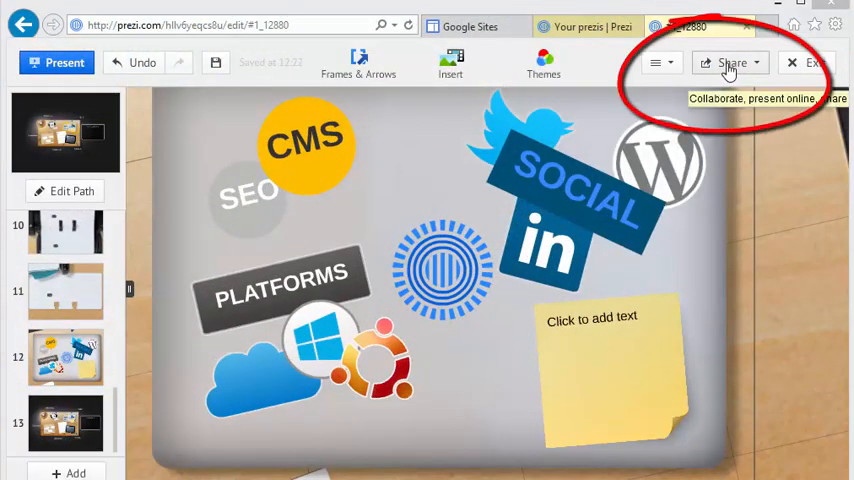
Open Share prezi, confirm the CV is public via link, and close the dialog.
left_click(731, 62)
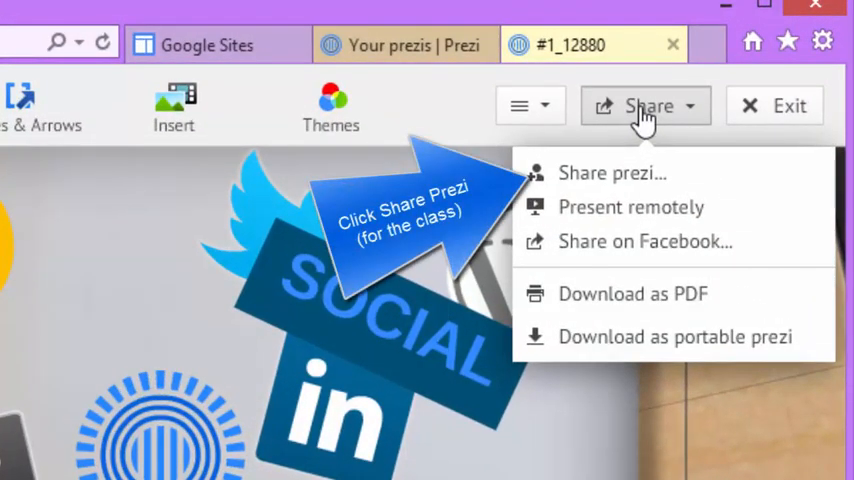
mouse_move(643, 118)
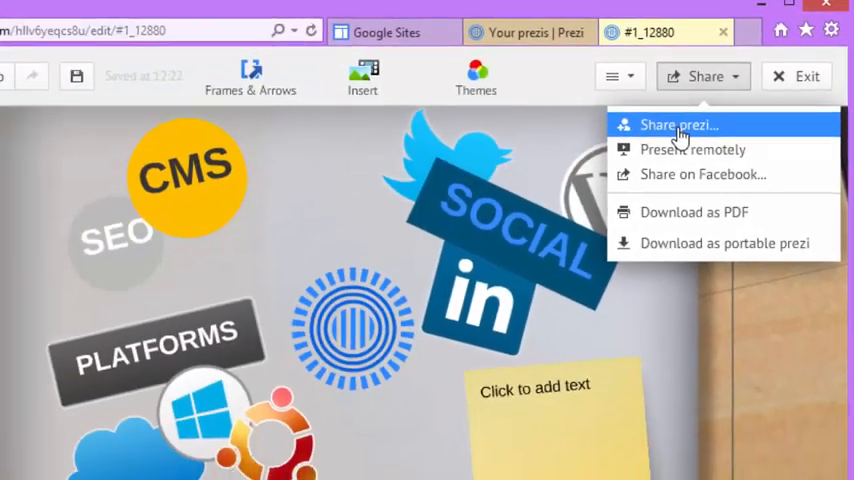
left_click(678, 124)
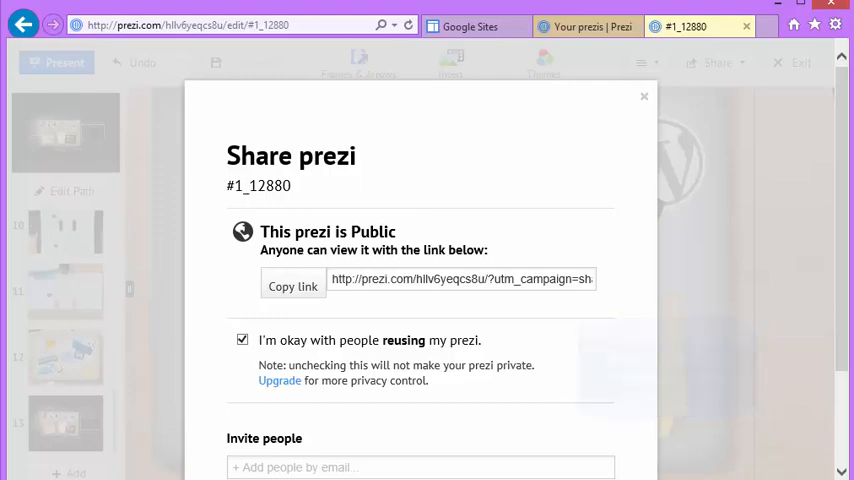
left_click(644, 96)
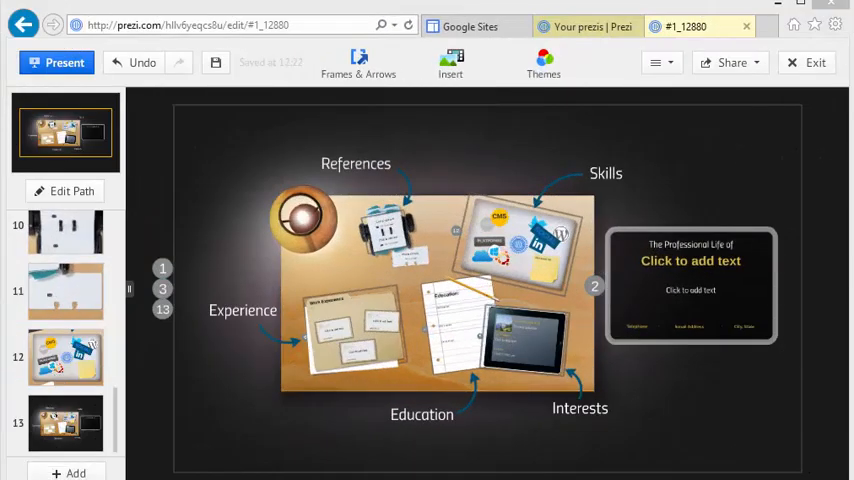